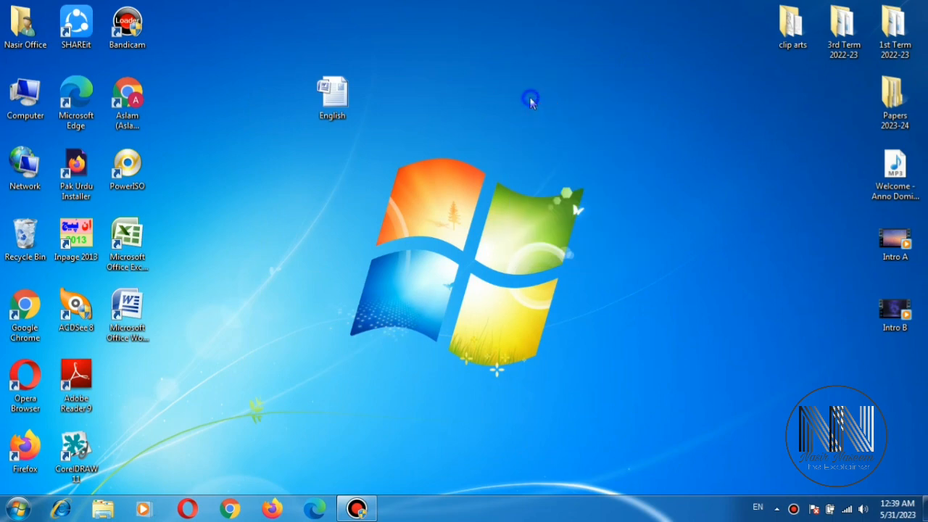
mouse_move(559, 141)
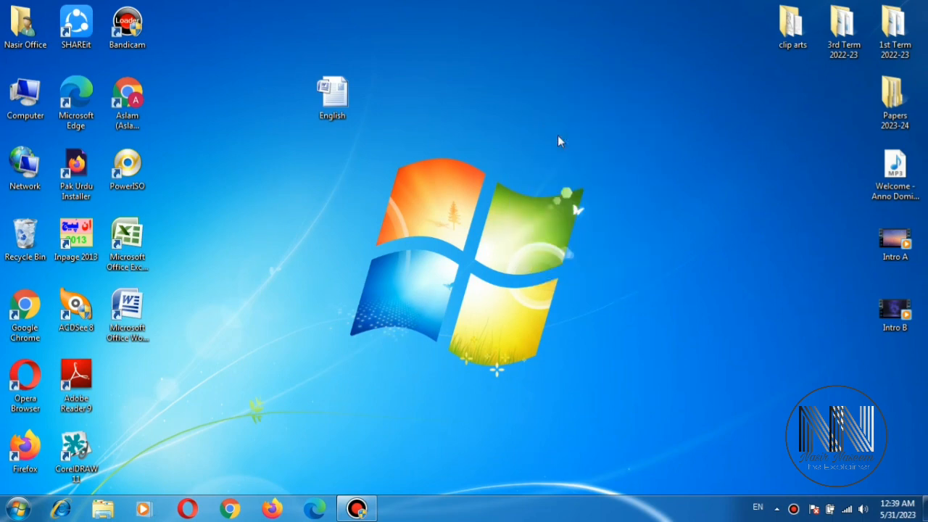
Open the English document, scroll to view its footer, and click below the header
left_click(332, 95)
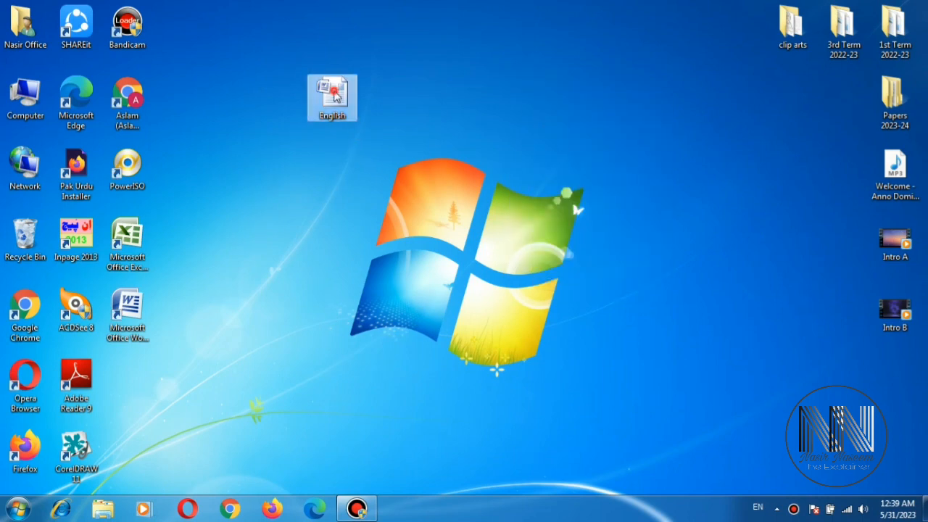
mouse_move(332, 94)
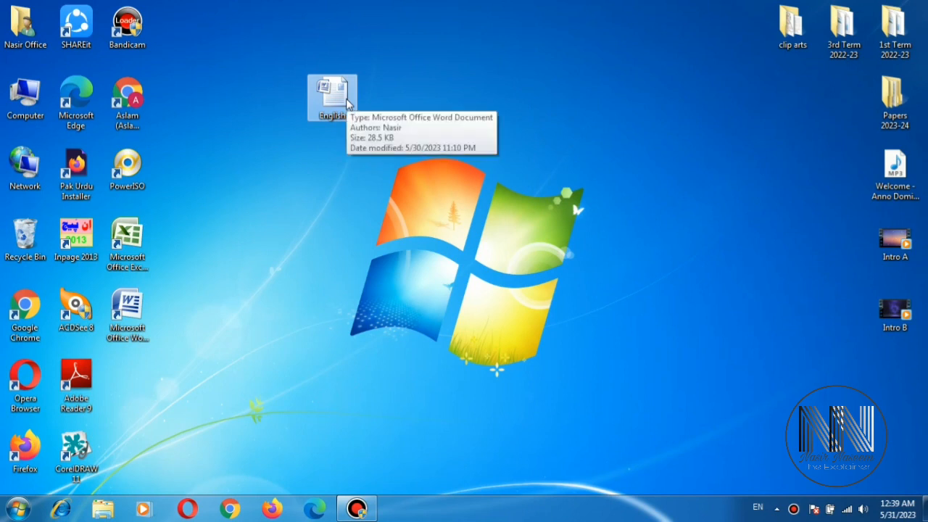
mouse_move(340, 116)
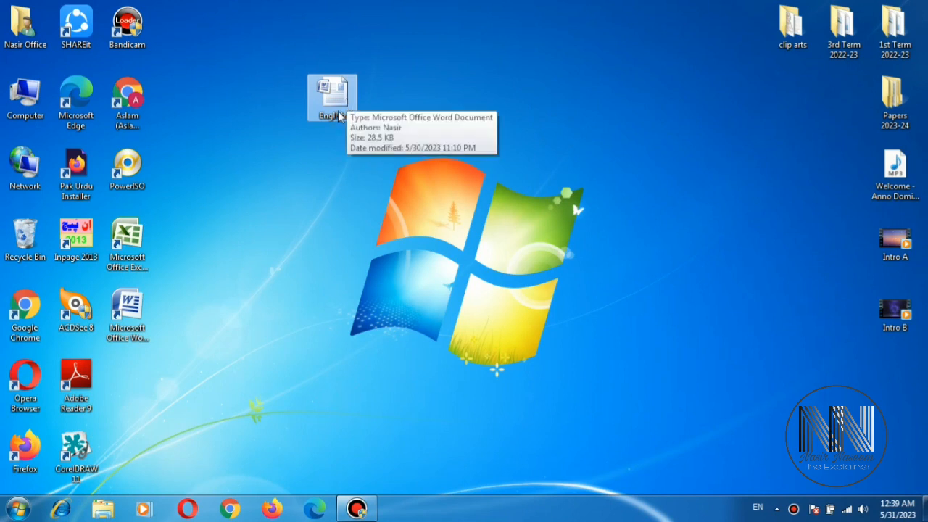
mouse_move(348, 105)
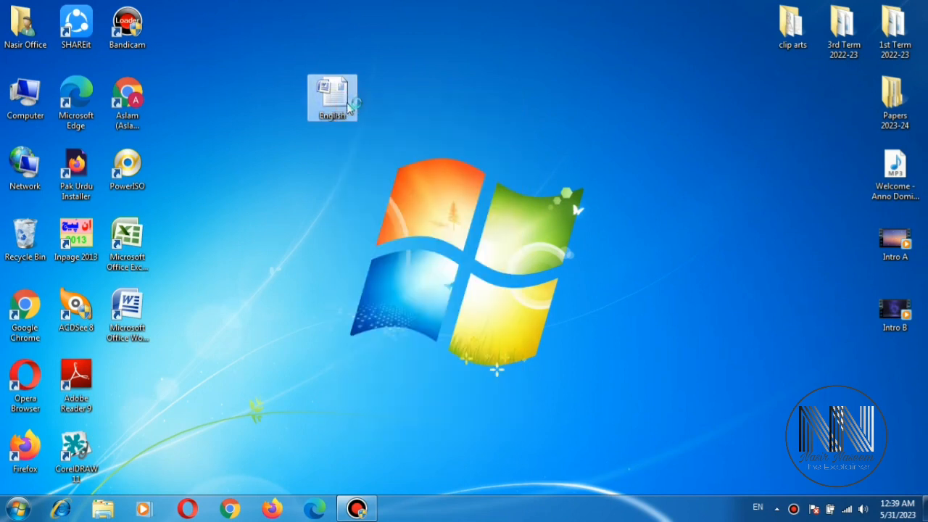
double_click(332, 96)
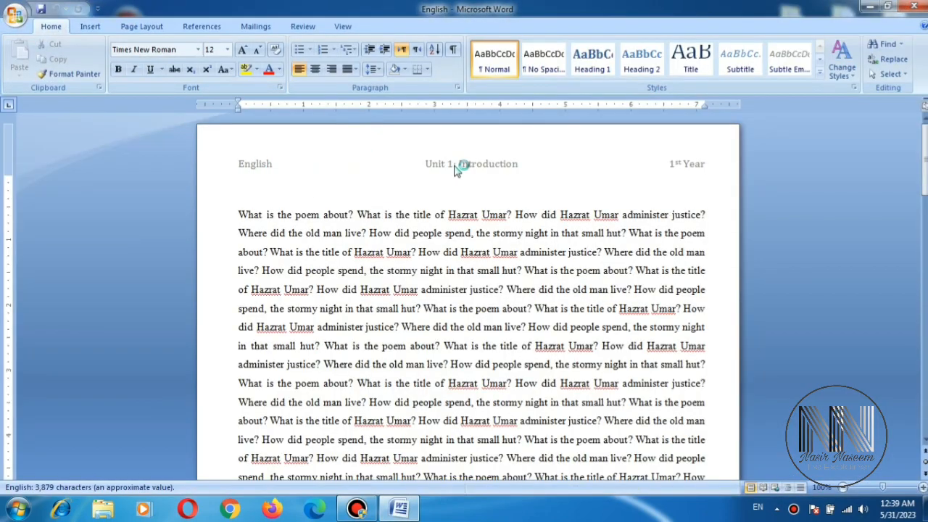
scroll("down", 3)
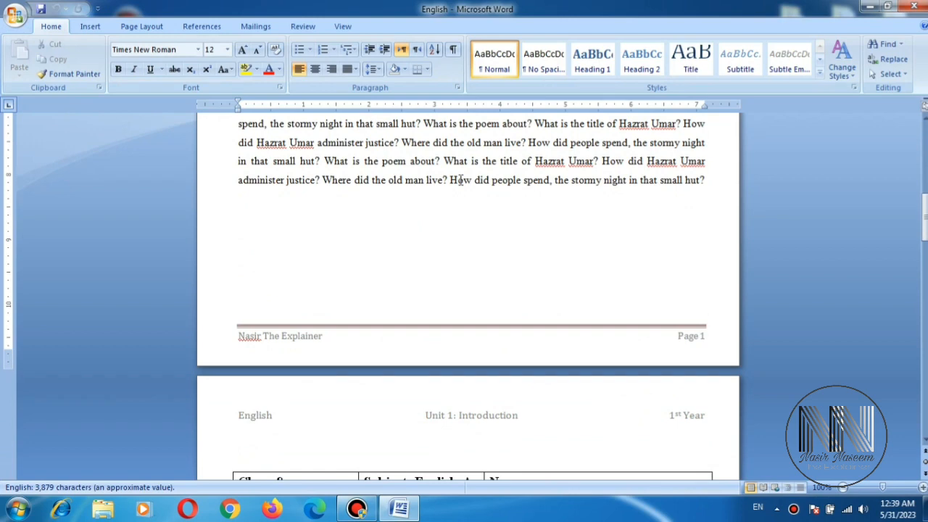
scroll("down", 3)
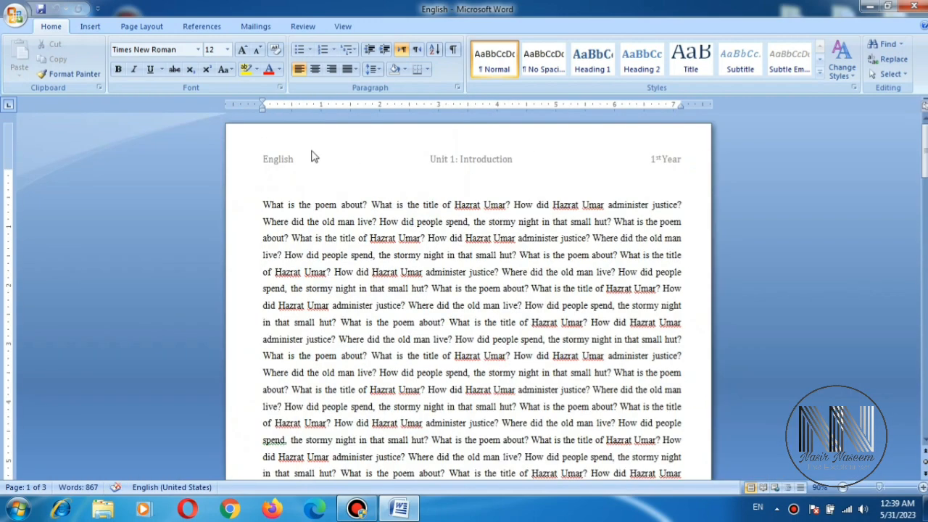
left_click(263, 174)
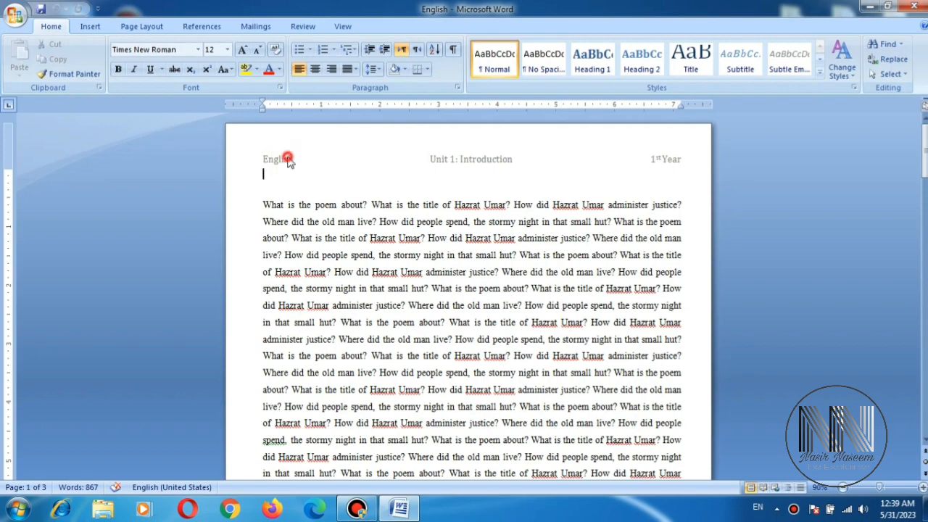
Move the header closer to the page top, 0.31 inch instead of 0.5 inch
double_click(278, 159)
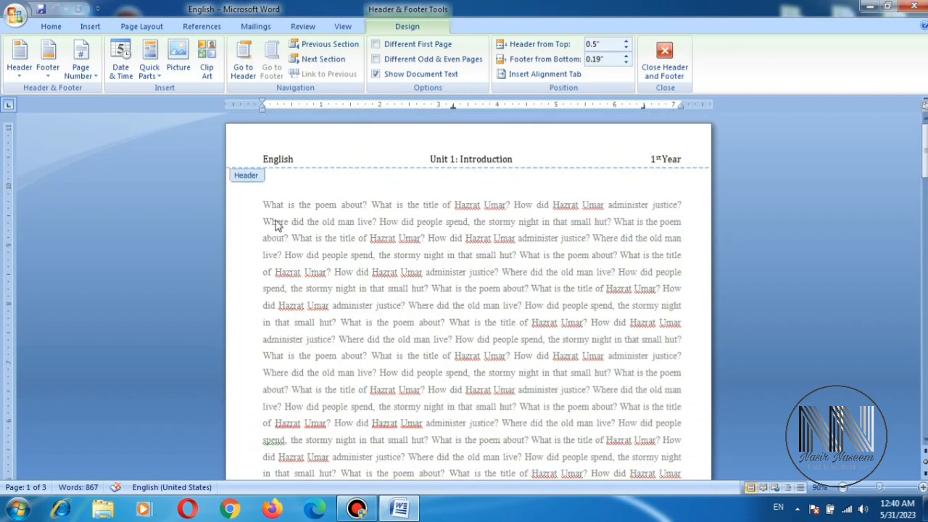
mouse_move(343, 189)
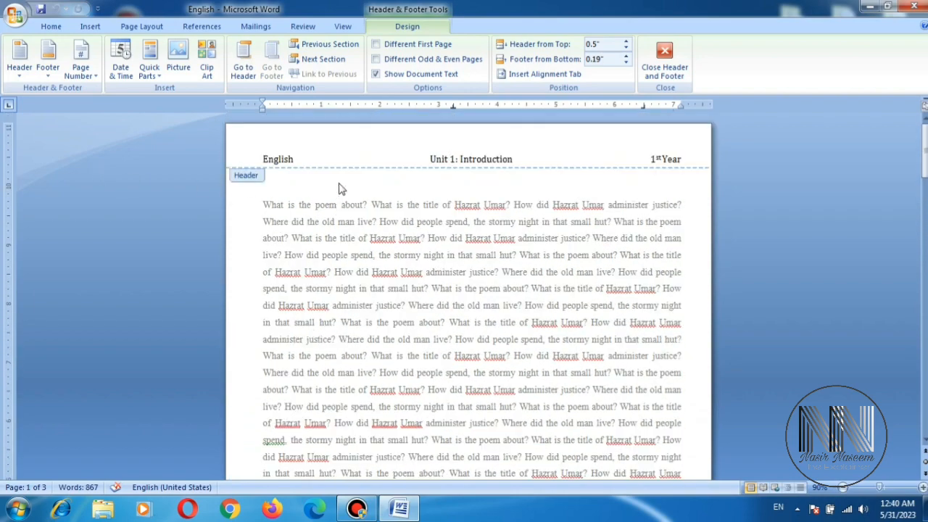
left_click(280, 159)
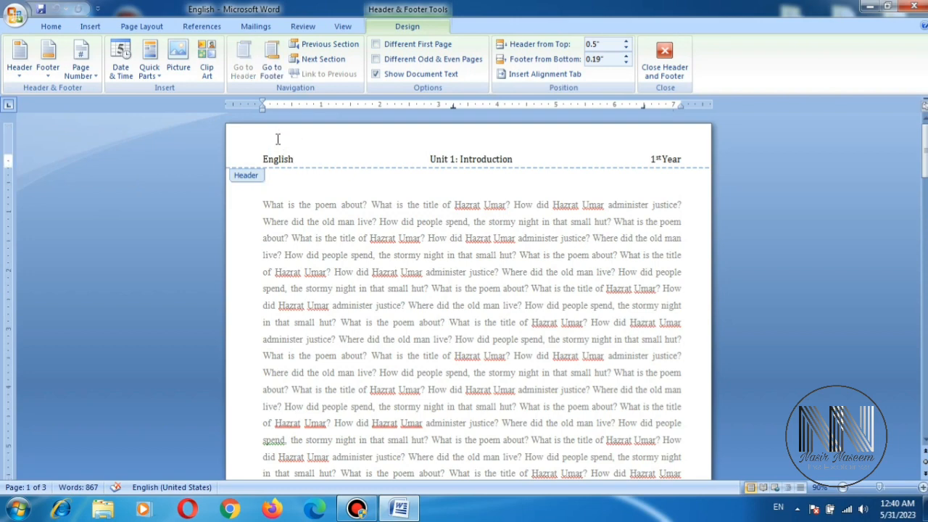
mouse_move(222, 151)
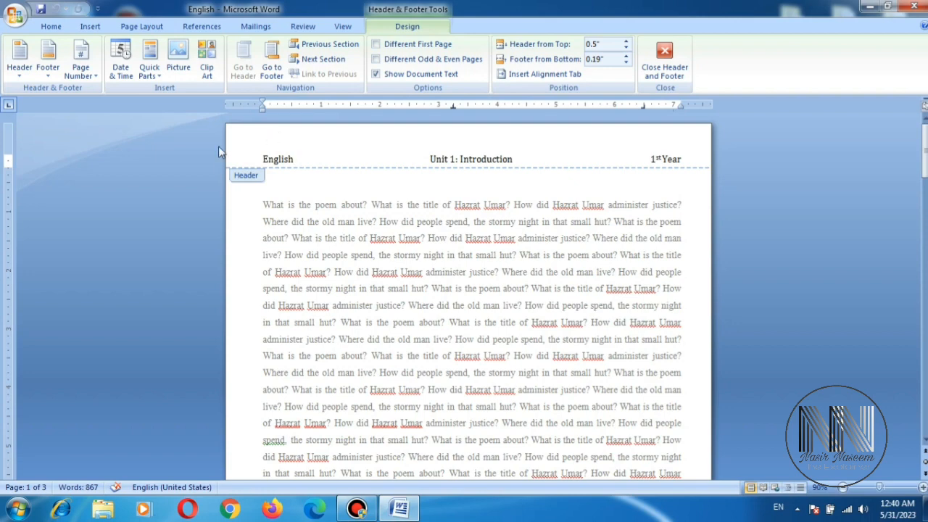
mouse_move(321, 203)
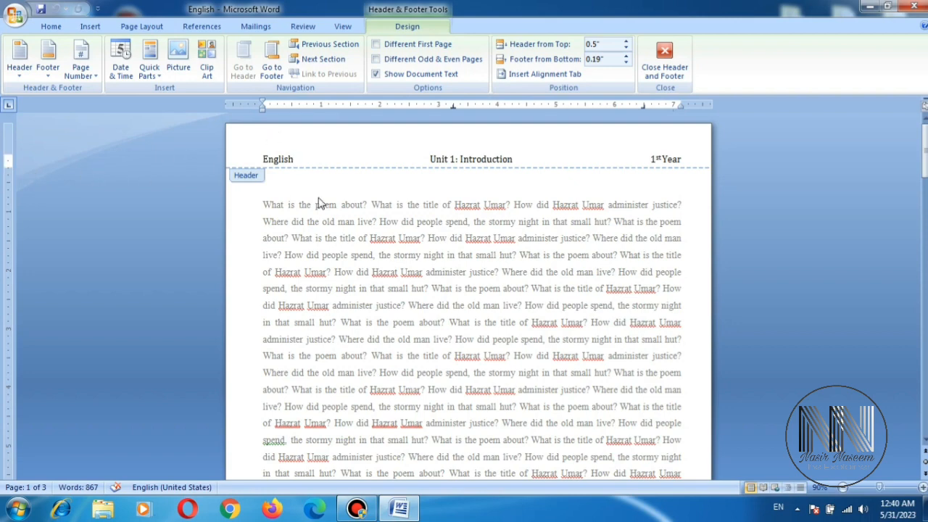
left_click(293, 159)
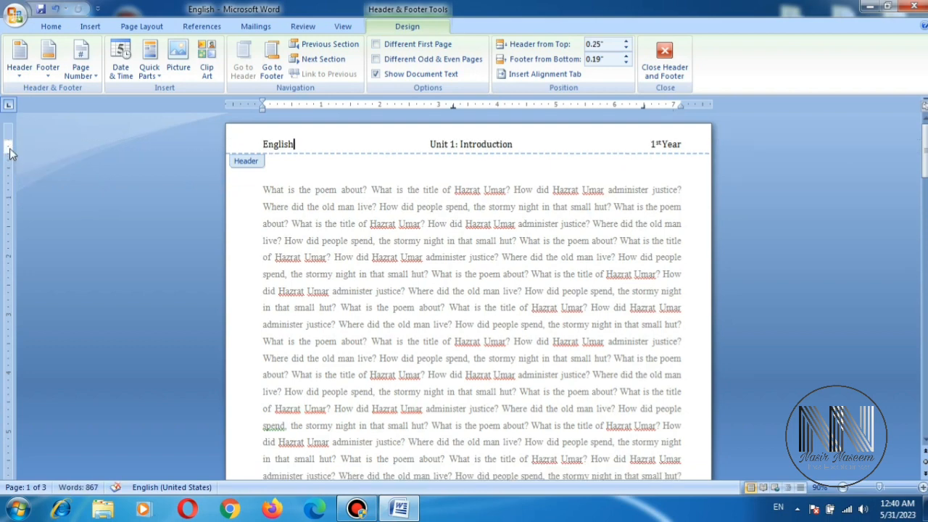
left_click(663, 58)
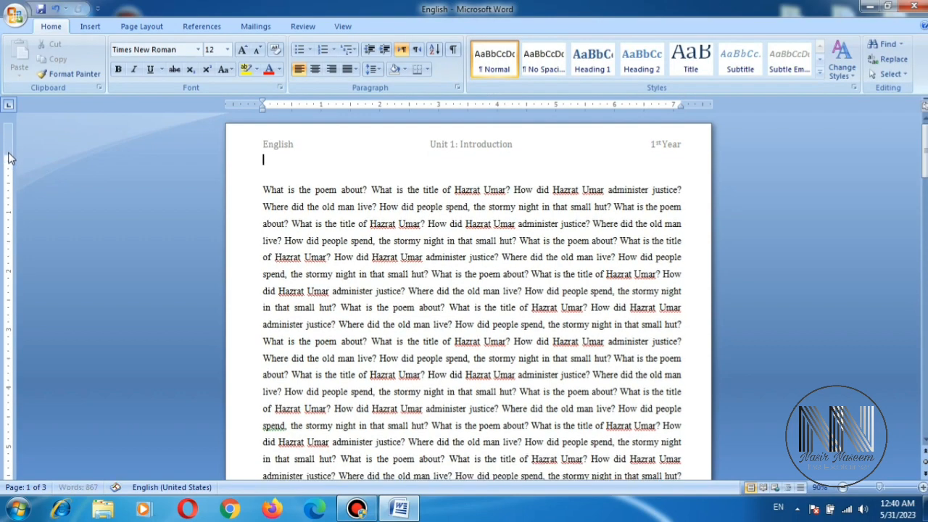
Reopen the header and scroll down to check the footer at 0.19 inch
left_click(279, 144)
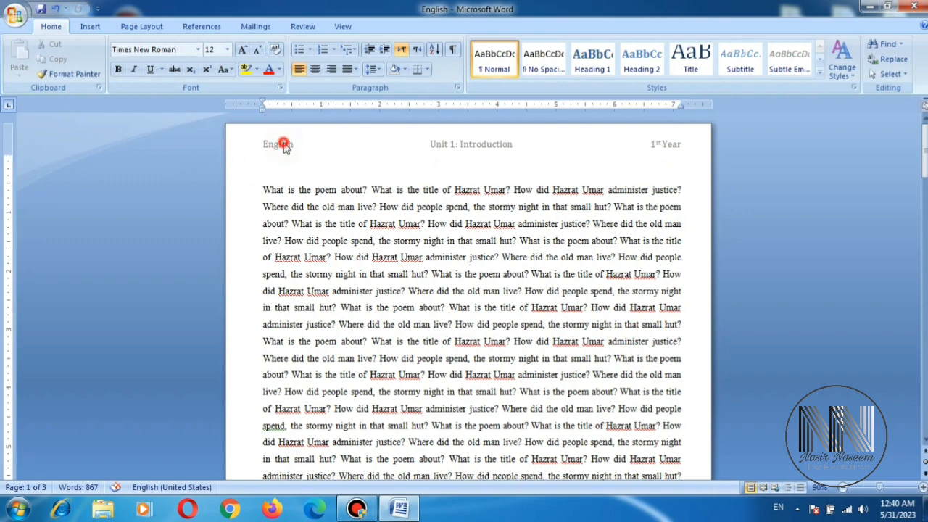
double_click(277, 143)
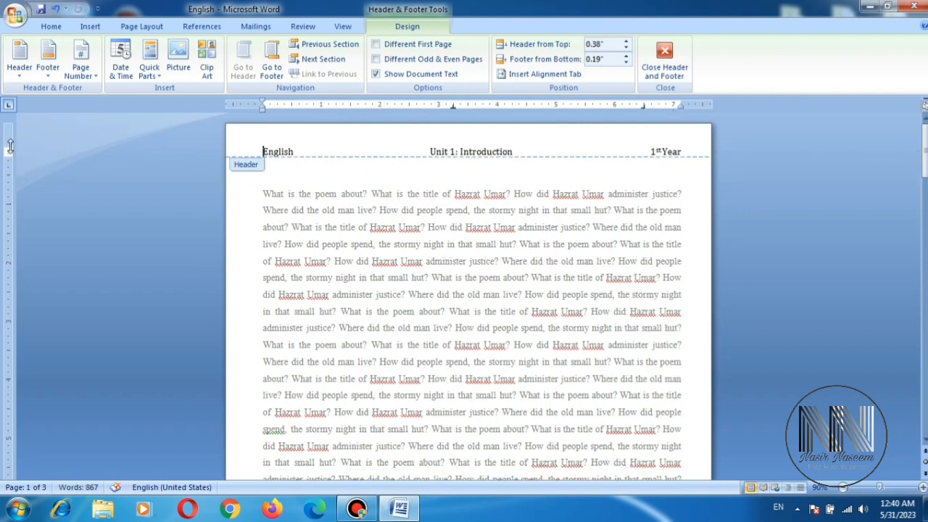
scroll("down", 3)
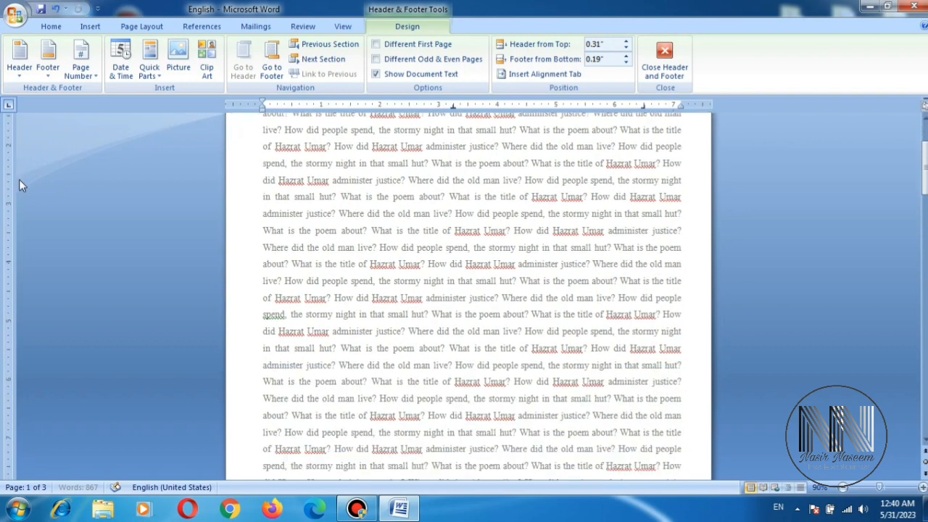
scroll("down", 3)
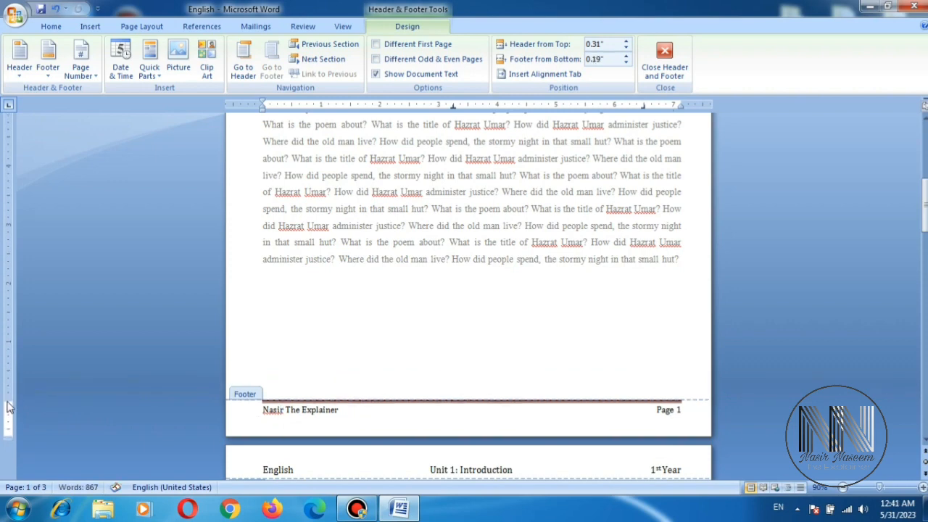
scroll("down", 3)
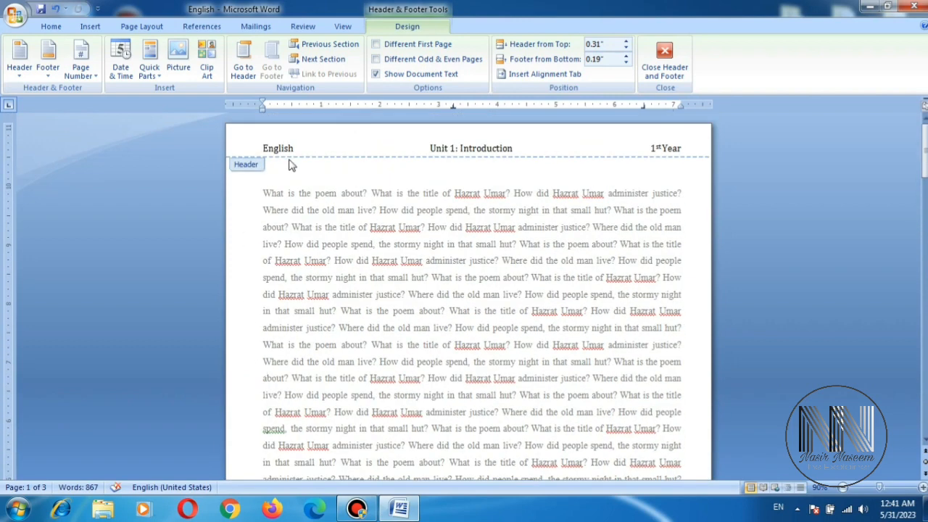
Format the 'English / Unit 1: Introduction / 1st Year' header in Arial Black, size 10
double_click(278, 148)
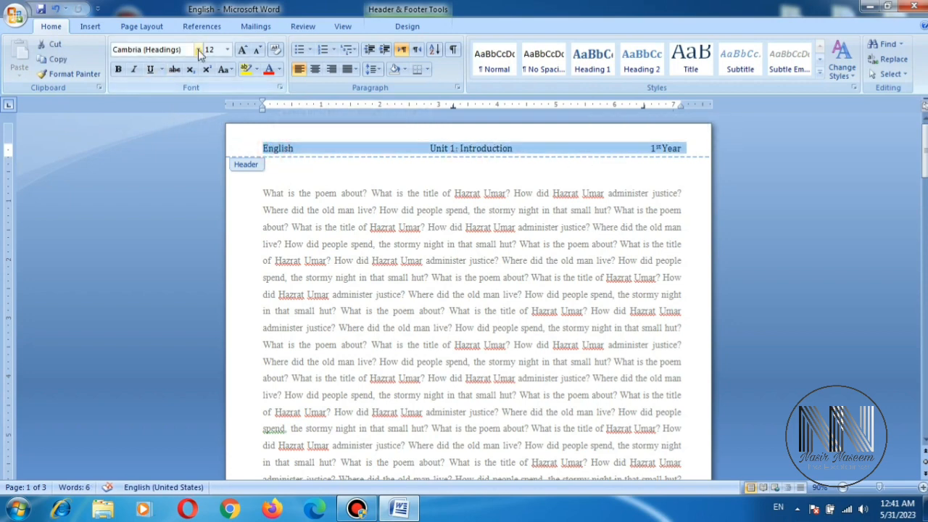
left_click(199, 49)
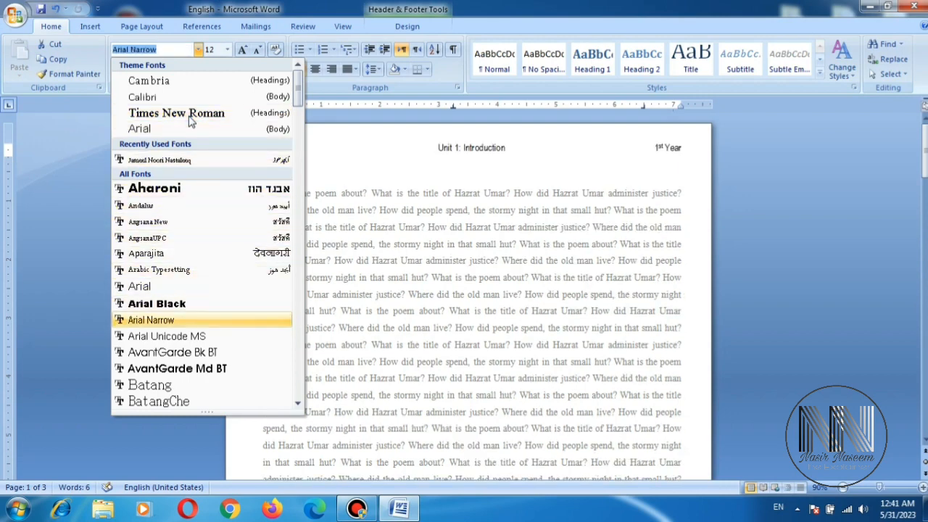
left_click(156, 303)
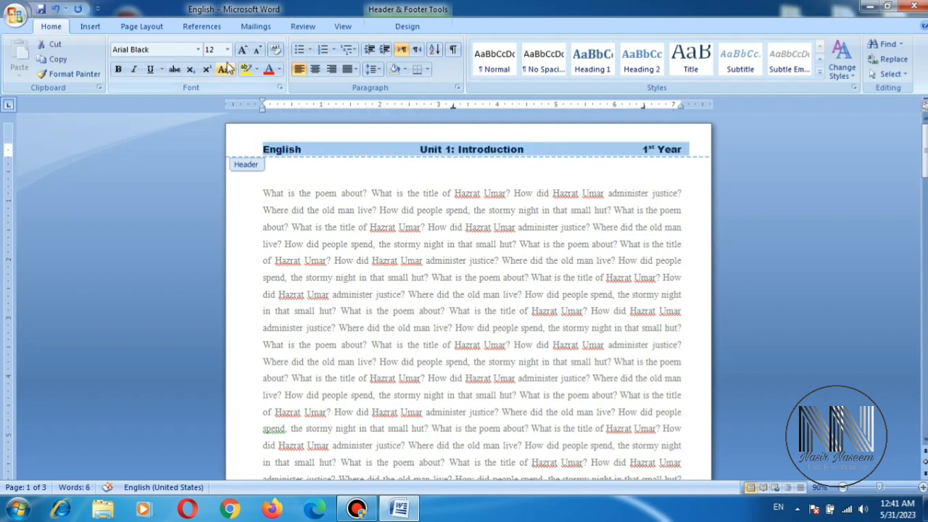
left_click(225, 49)
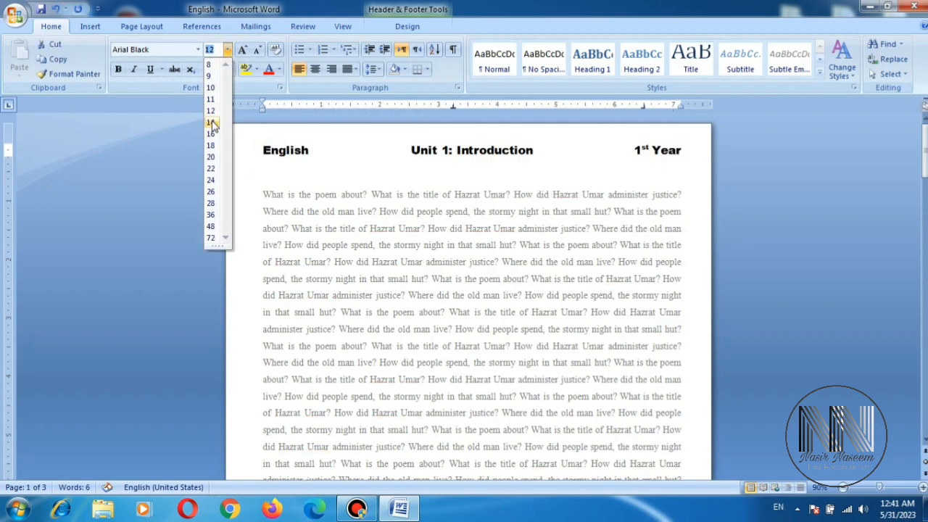
left_click(210, 157)
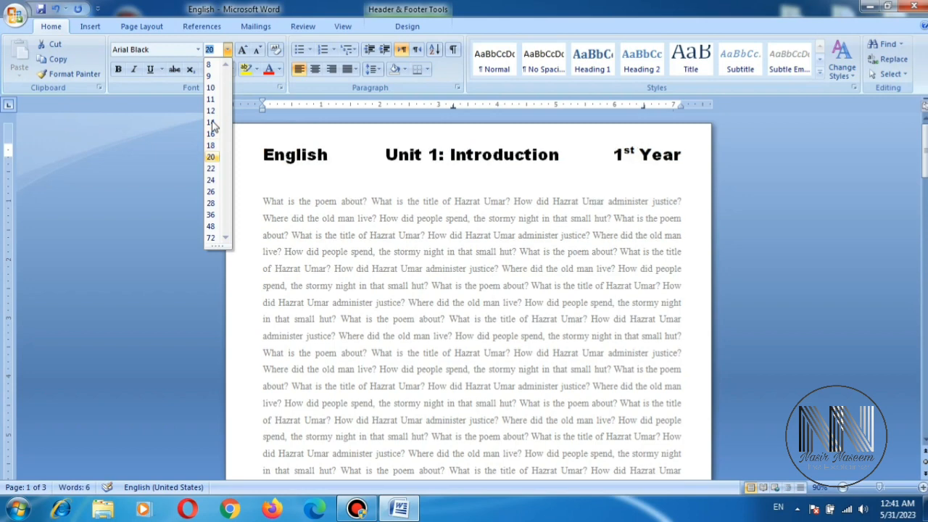
left_click(210, 87)
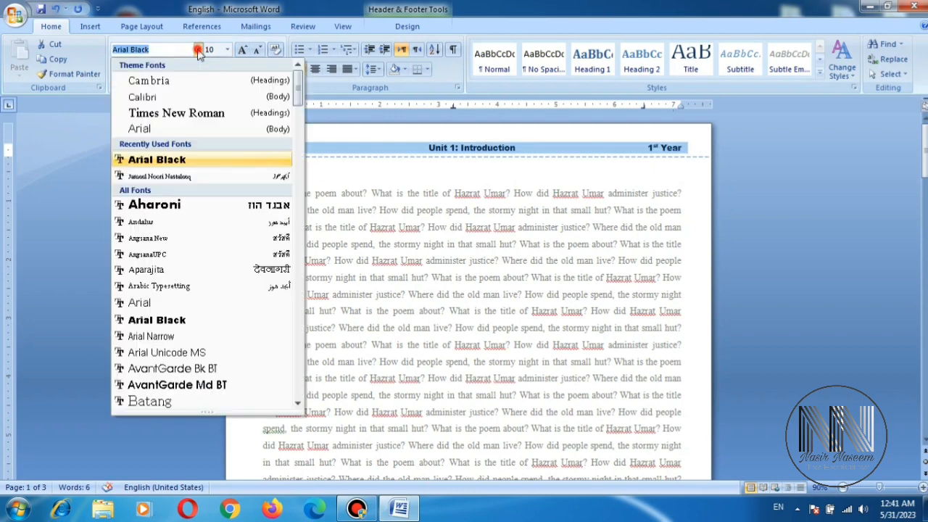
Change the header to Times New Roman and turn off bold and italic
left_click(177, 113)
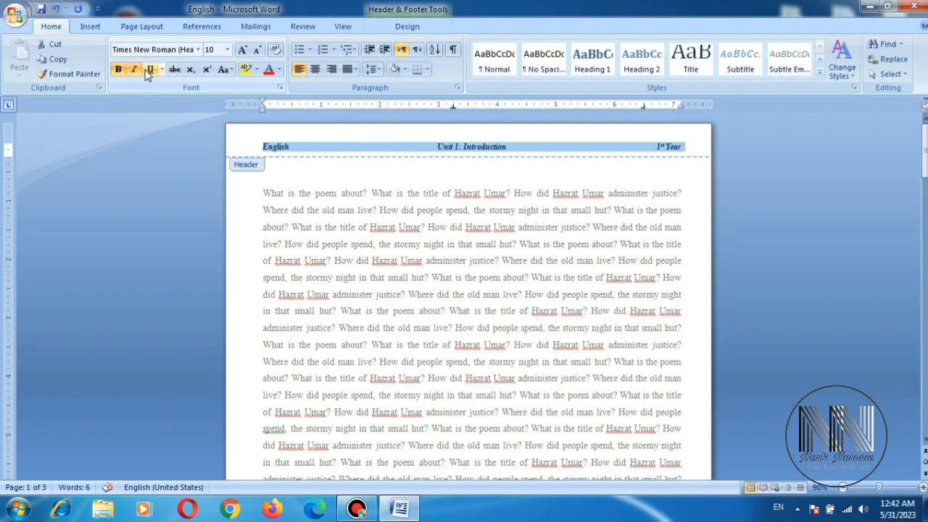
left_click(117, 68)
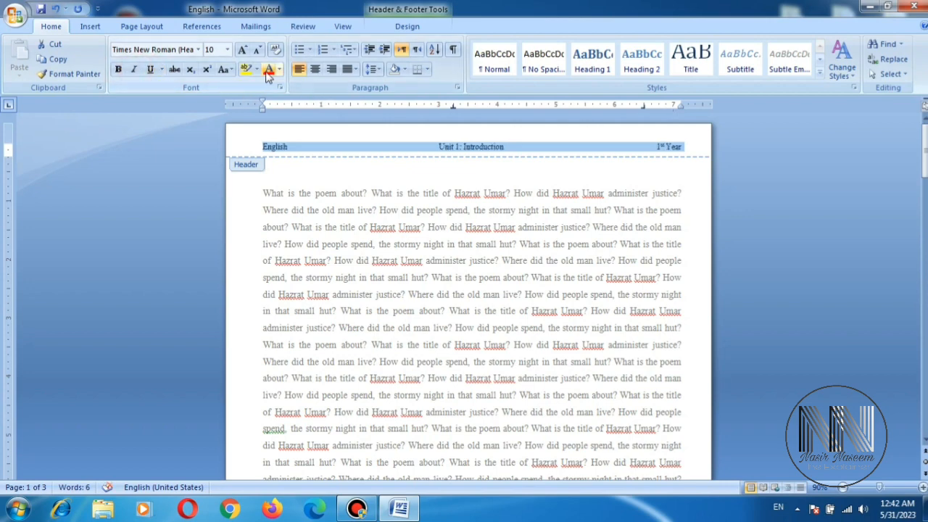
mouse_move(243, 49)
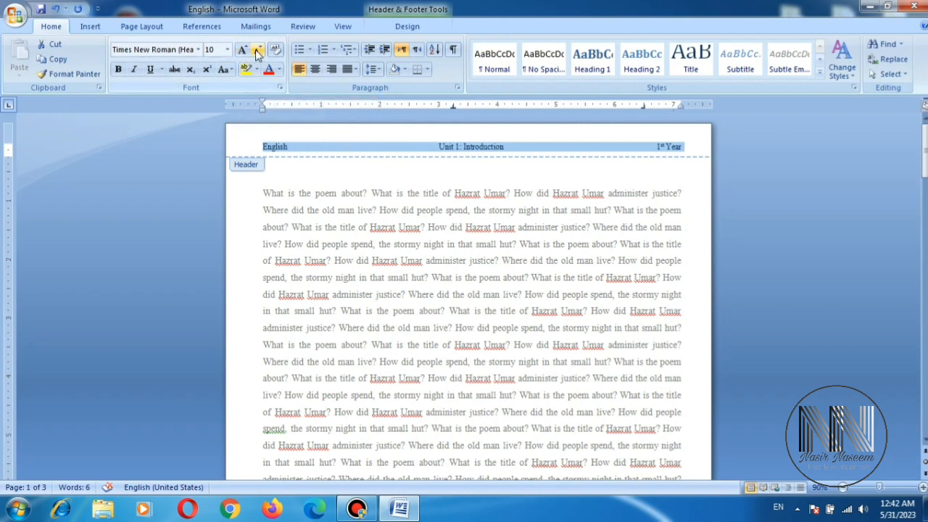
mouse_move(259, 49)
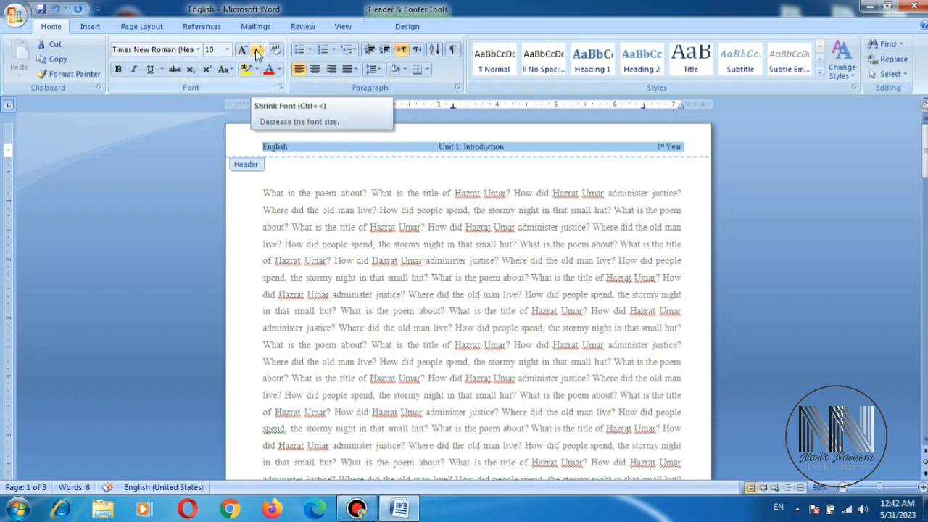
scroll("down", 3)
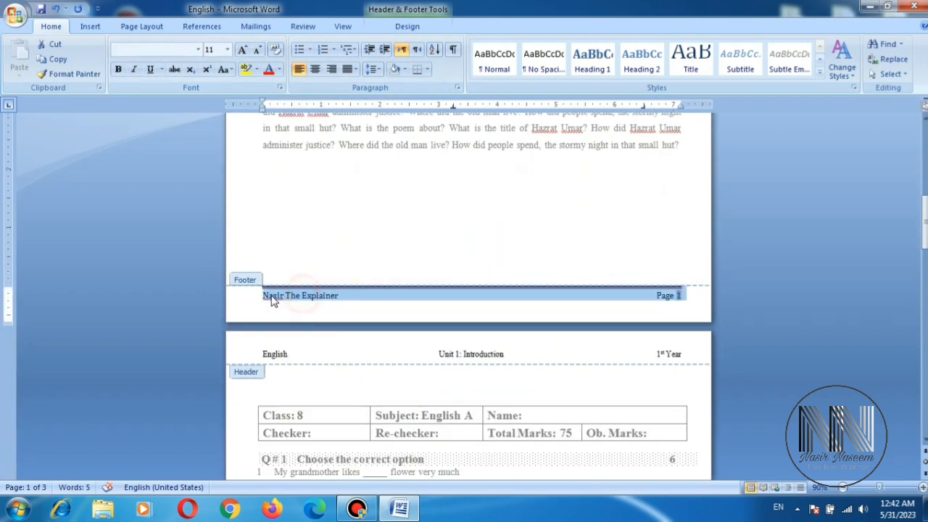
Change the footer font to Times New Roman
left_click(152, 50)
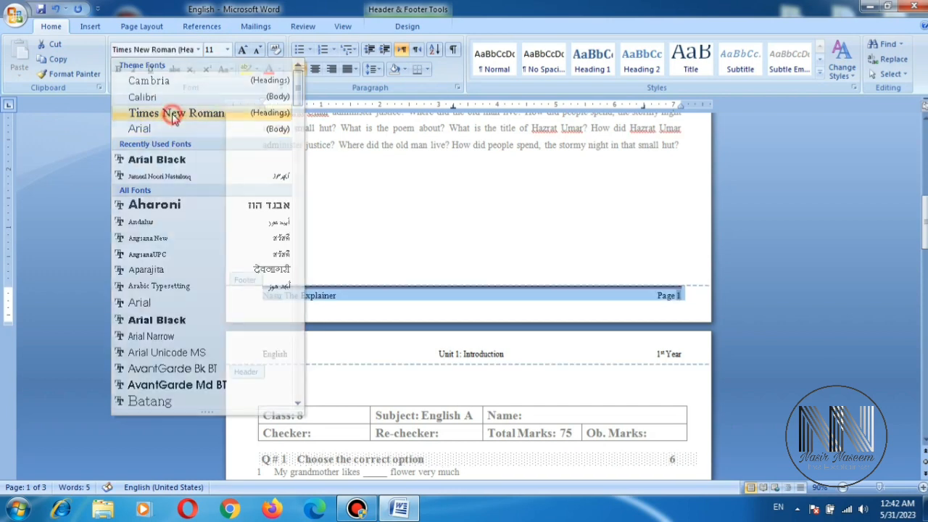
left_click(177, 112)
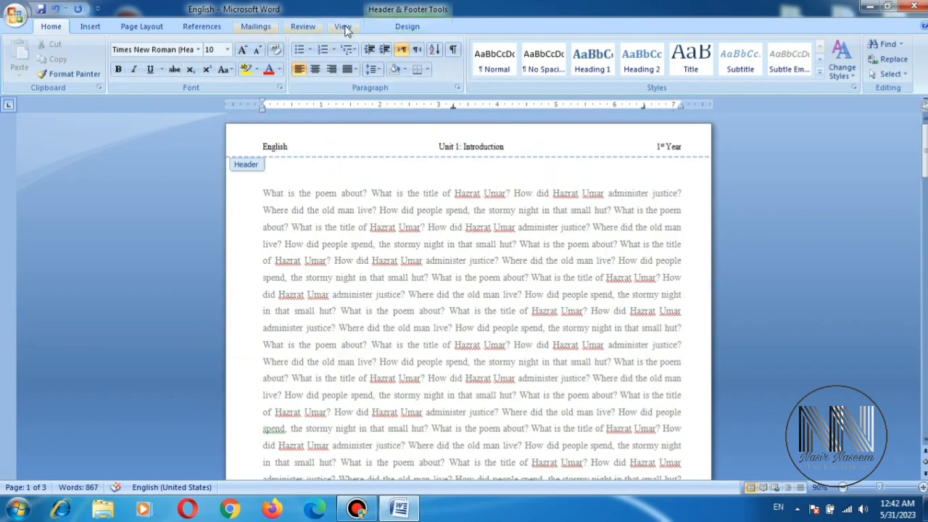
left_click(407, 26)
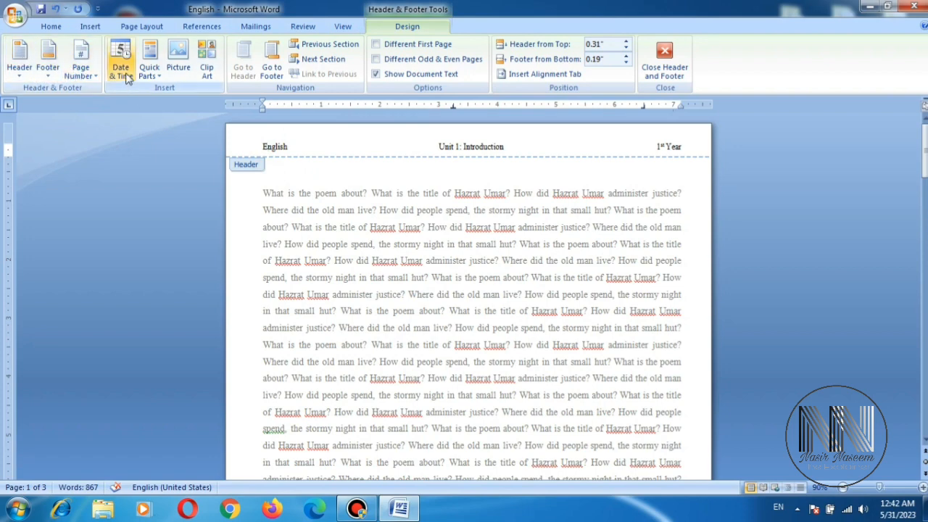
mouse_move(150, 58)
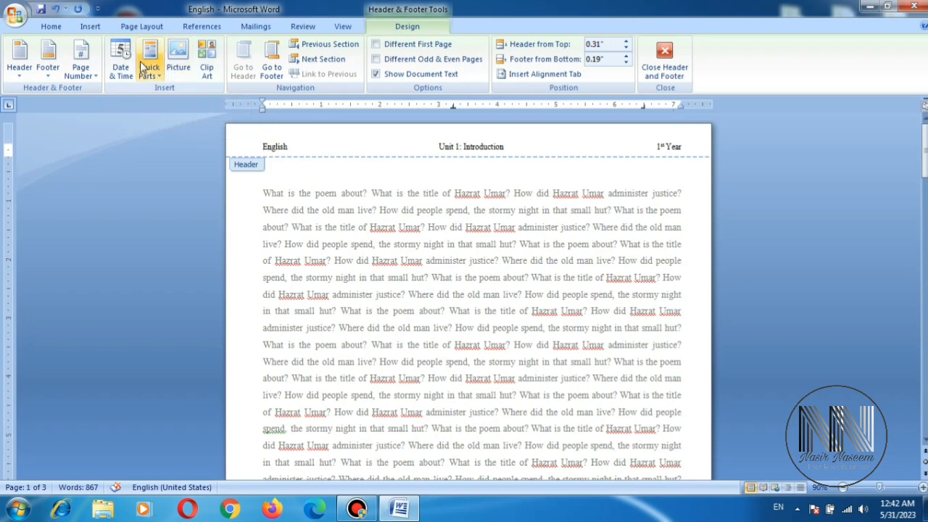
mouse_move(120, 54)
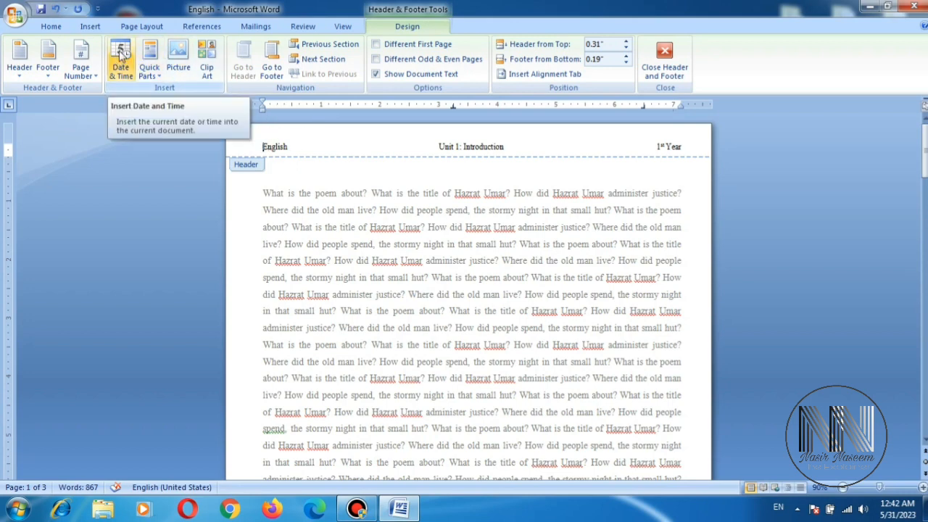
left_click(121, 58)
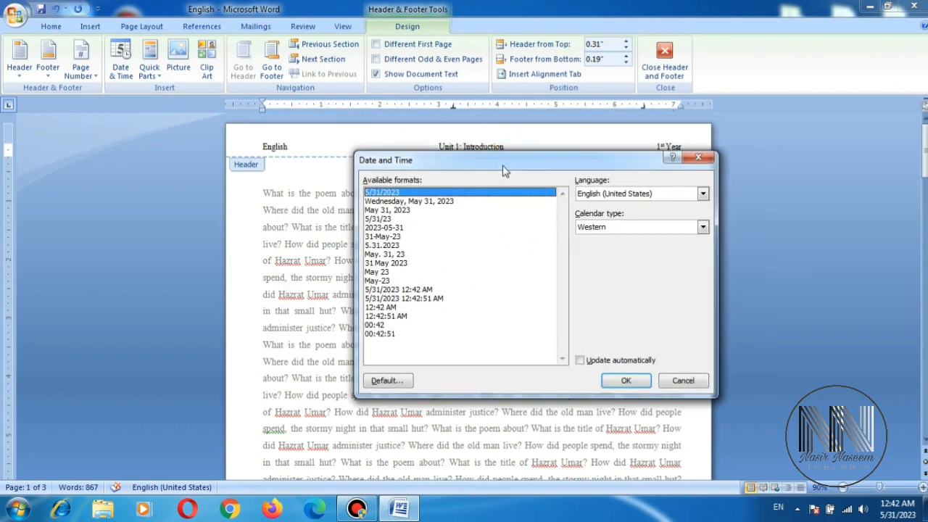
left_click_drag(505, 160, 493, 161)
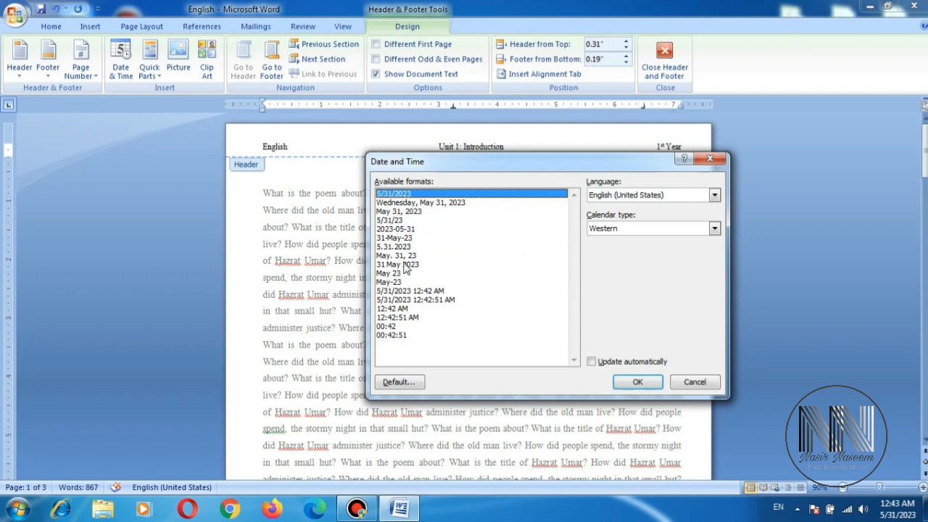
left_click(694, 382)
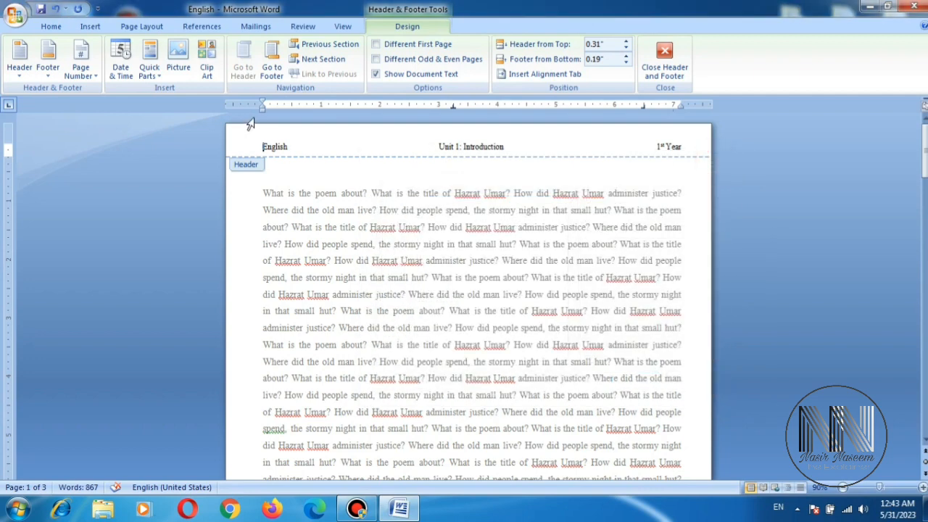
Show the Quick Parts document property list, including Author, Company and Title
left_click(149, 58)
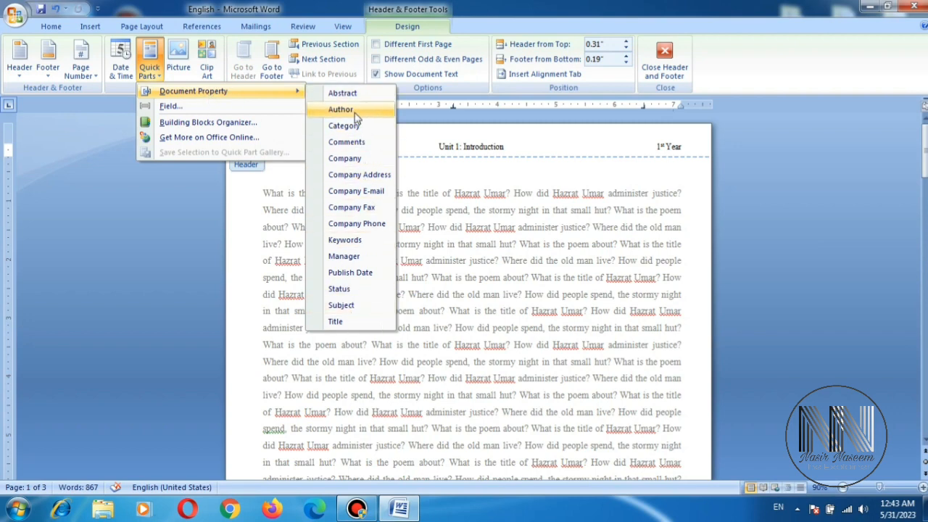
mouse_move(356, 131)
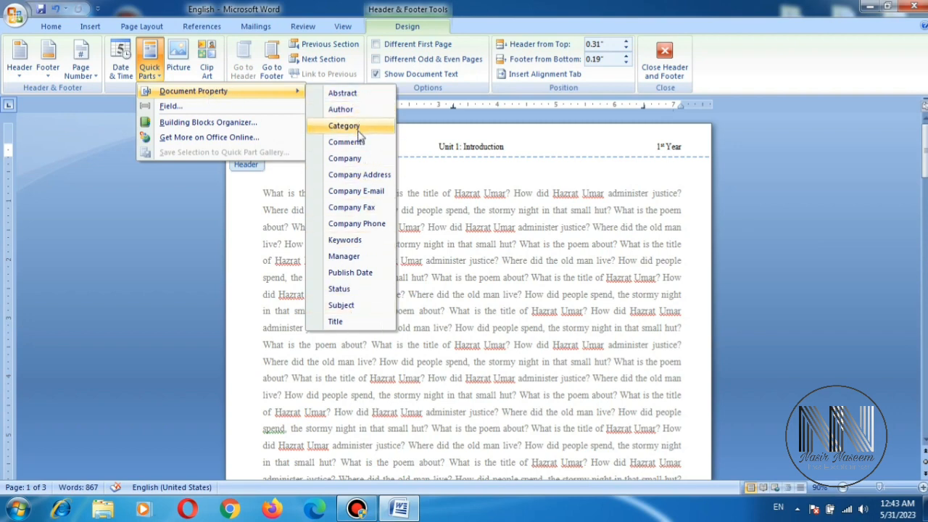
mouse_move(370, 174)
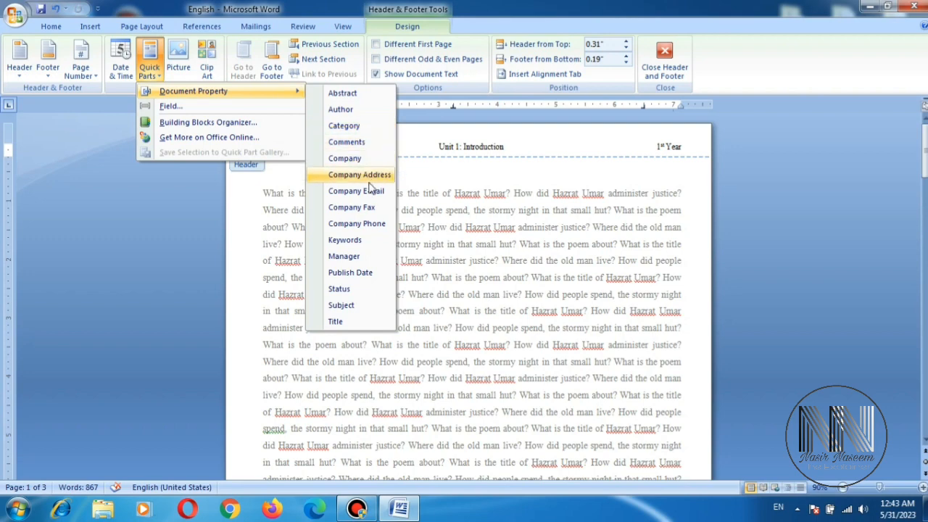
mouse_move(366, 227)
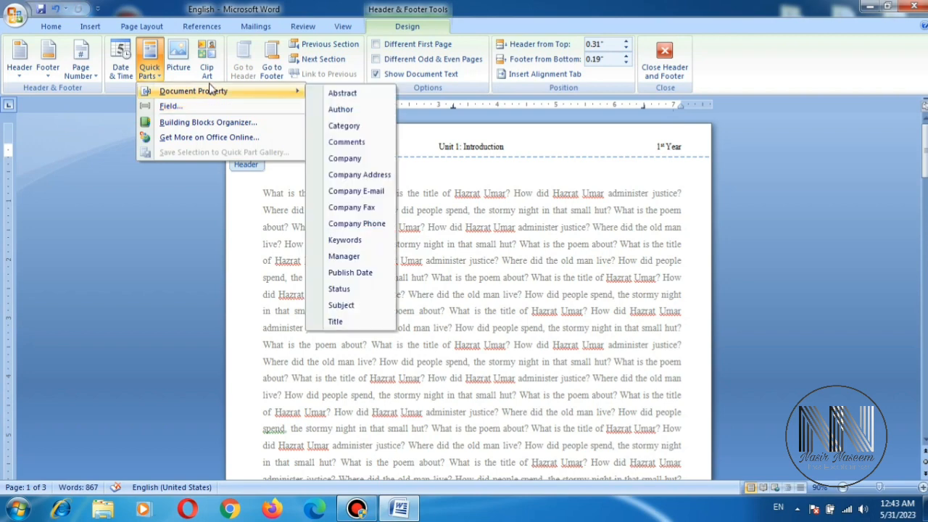
mouse_move(170, 106)
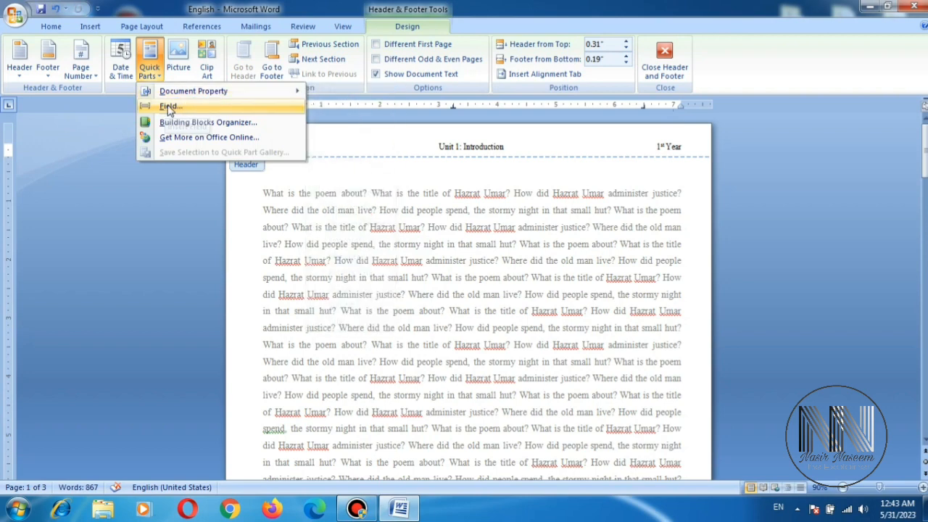
left_click(169, 107)
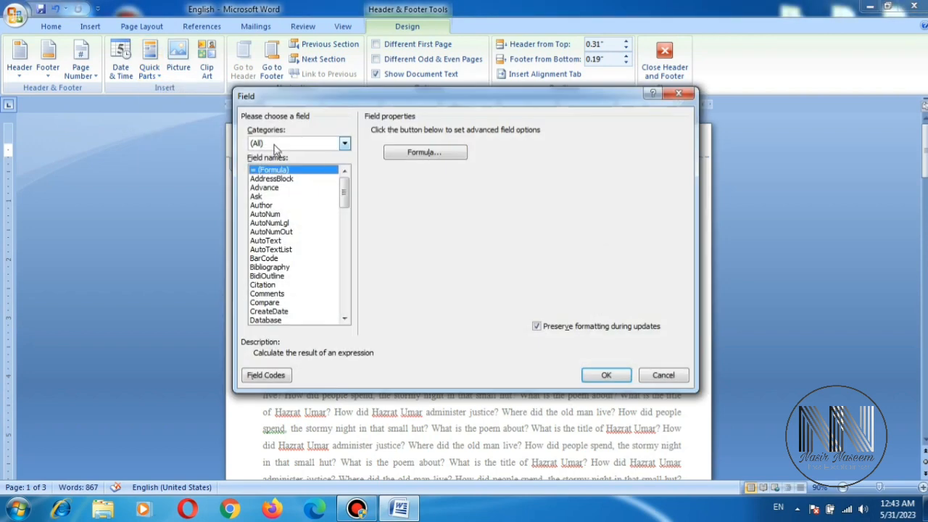
left_click(344, 143)
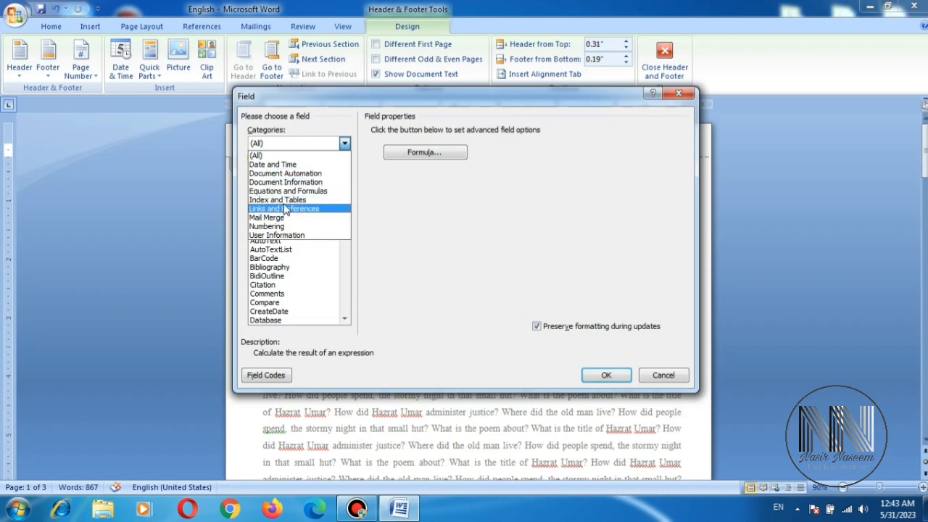
left_click(285, 181)
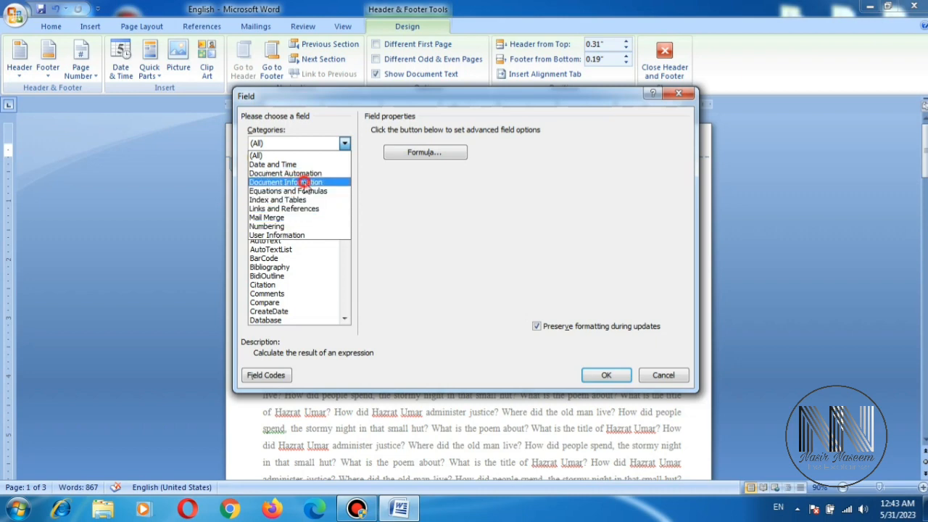
left_click(285, 182)
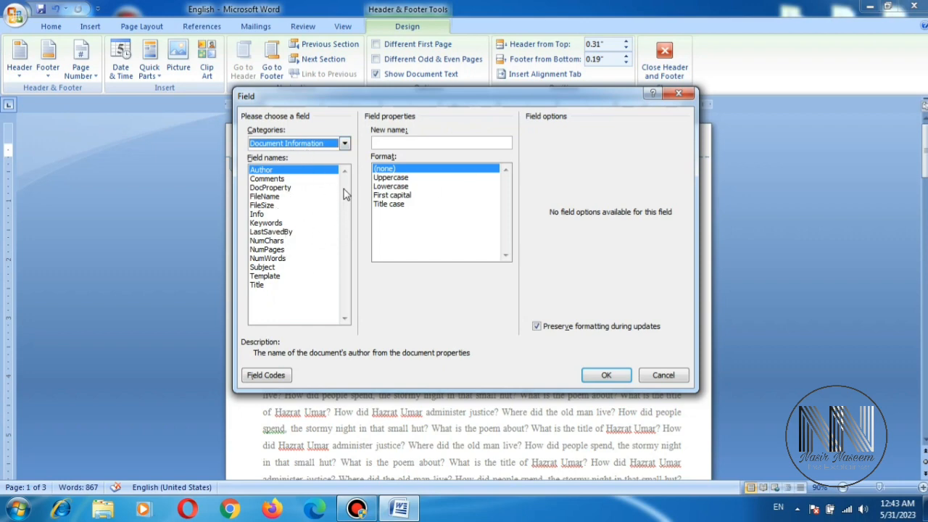
mouse_move(294, 198)
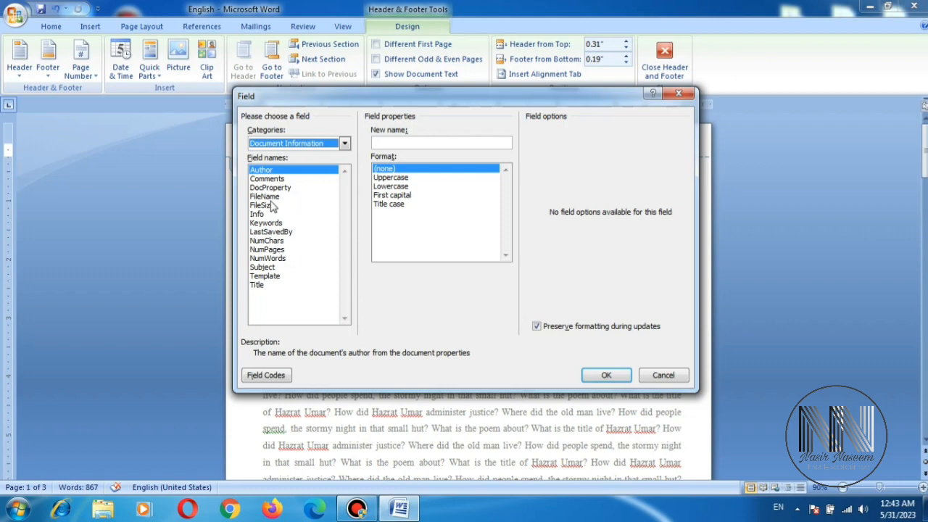
left_click(264, 205)
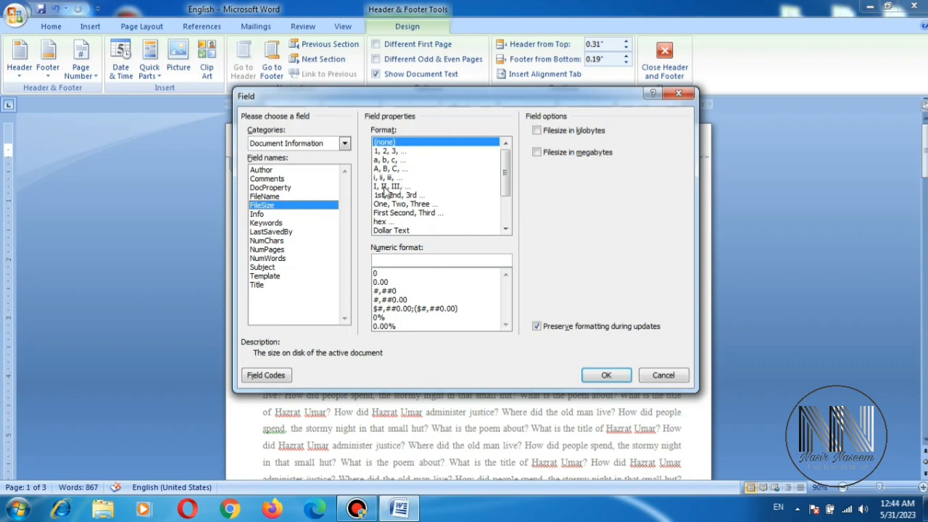
left_click(391, 222)
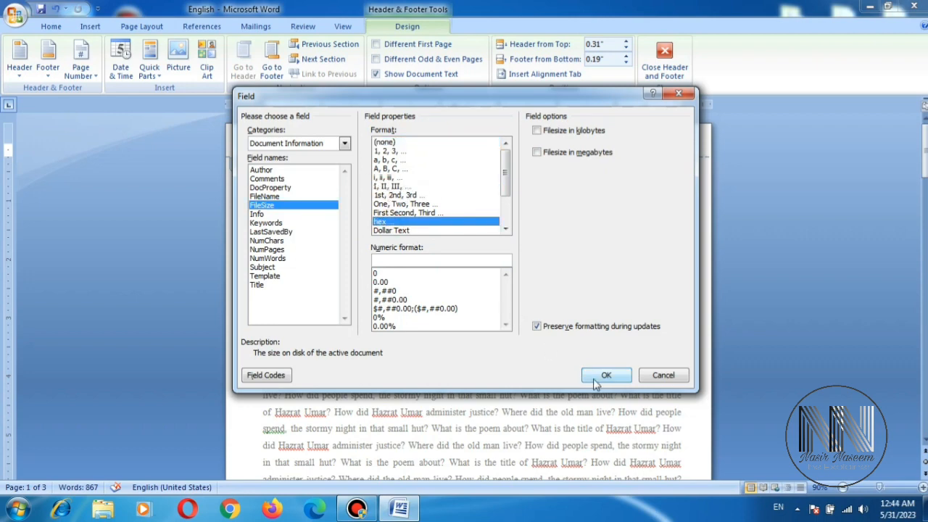
left_click(606, 375)
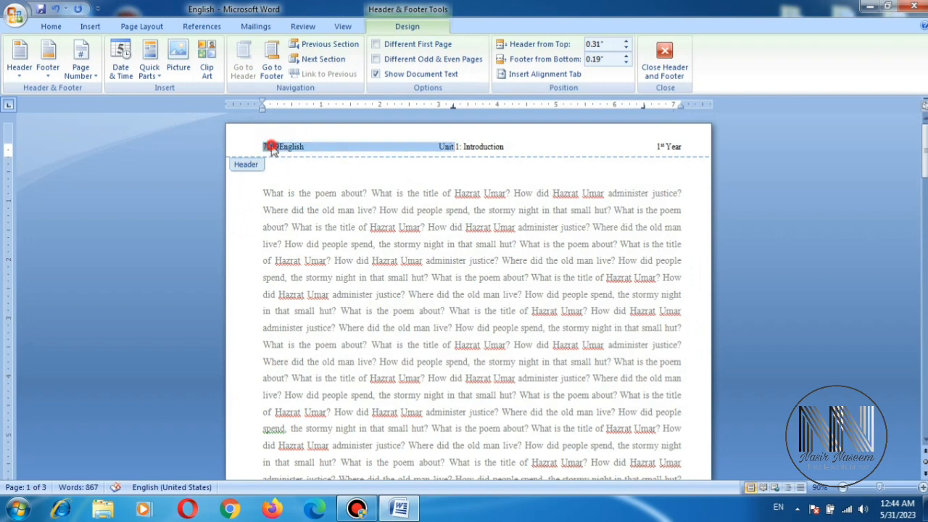
type("7239")
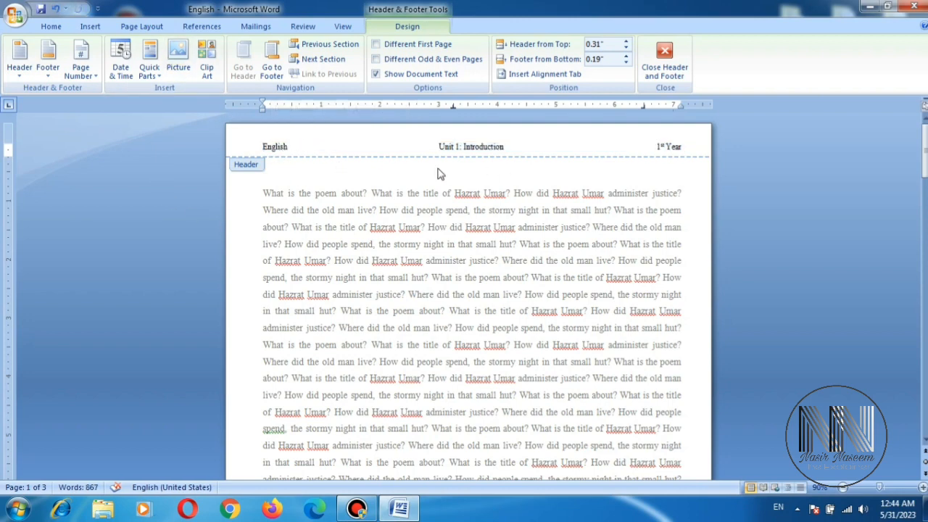
Remove the header using Remove Header from the Header dropdown
left_click(287, 146)
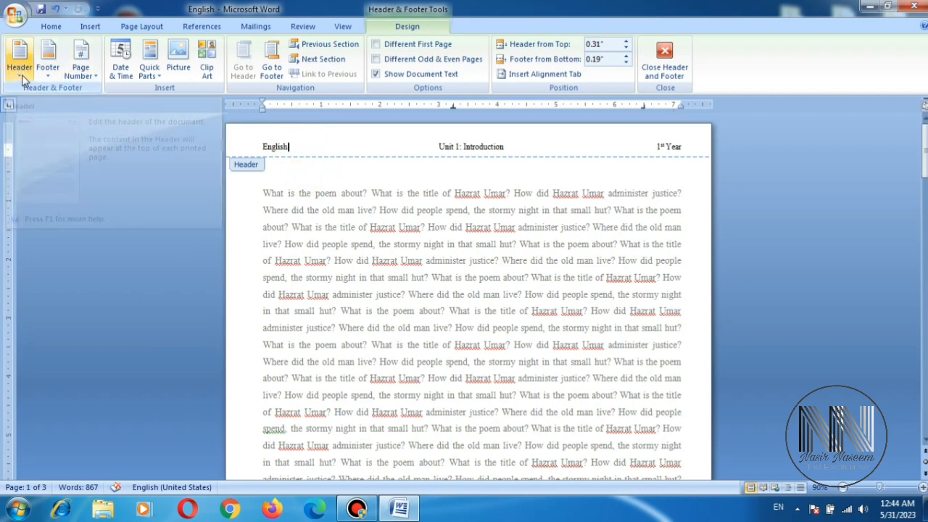
left_click(19, 58)
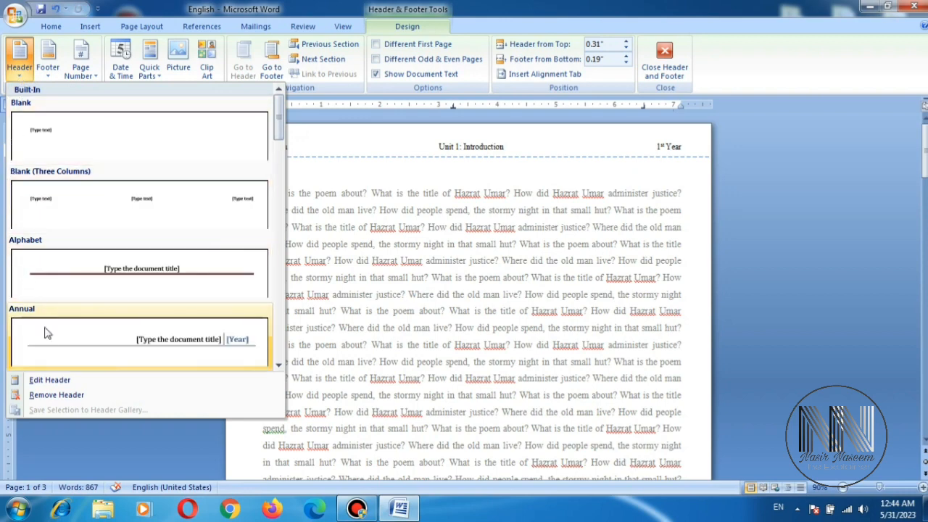
mouse_move(56, 395)
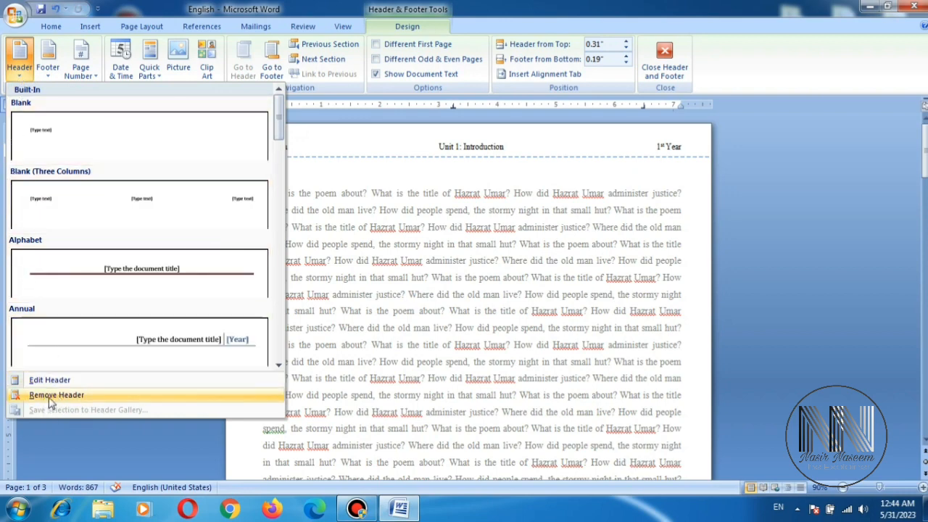
left_click(56, 395)
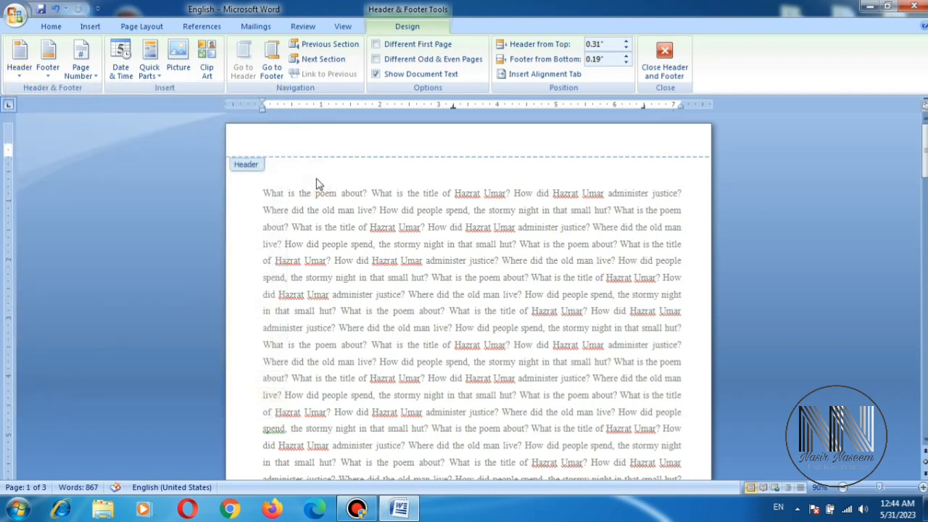
Remove the footer and its page number using Remove Footer
scroll("down", 3)
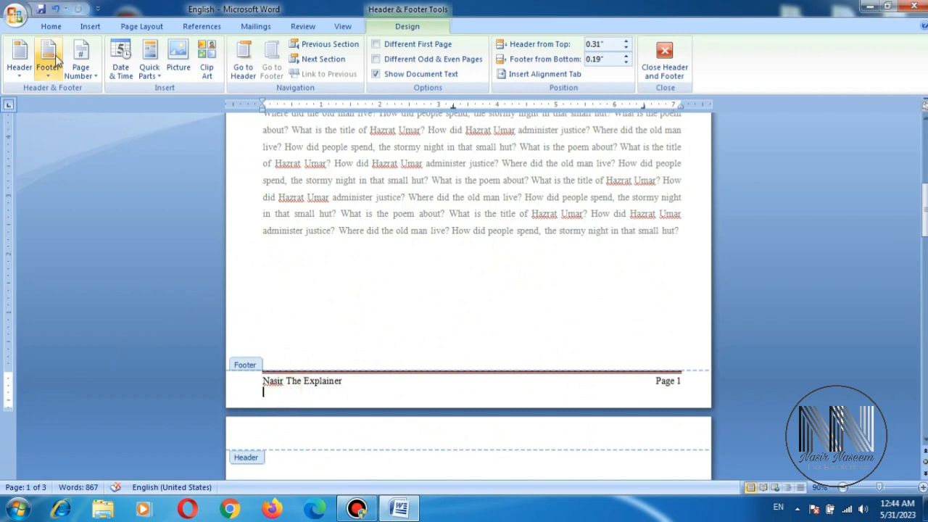
left_click(48, 58)
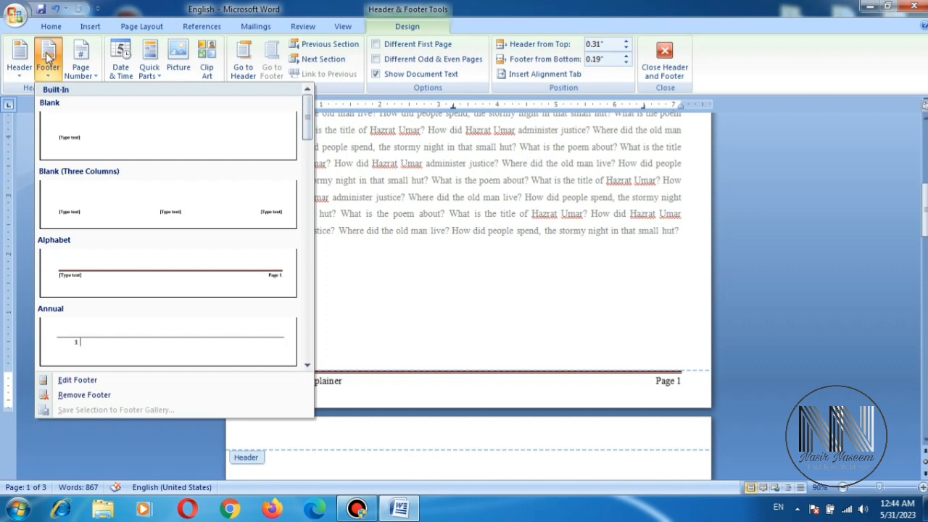
mouse_move(76, 398)
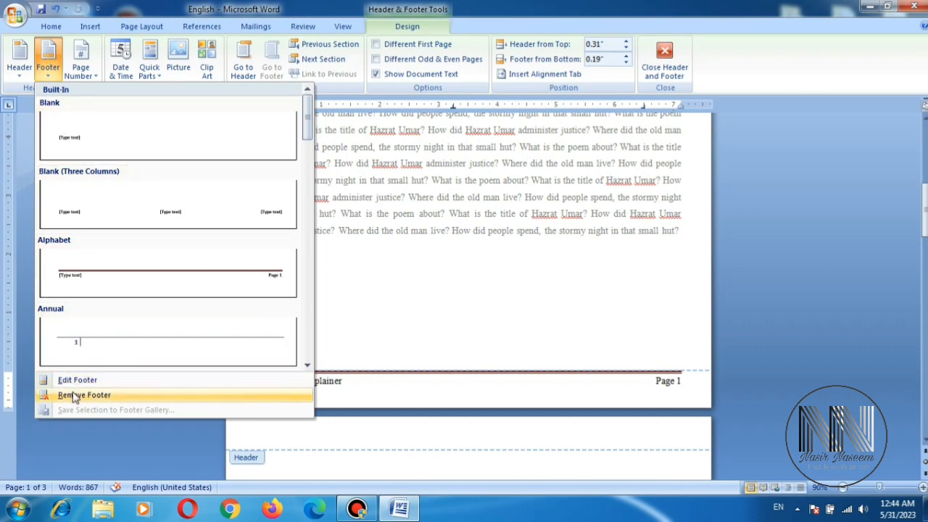
left_click(84, 394)
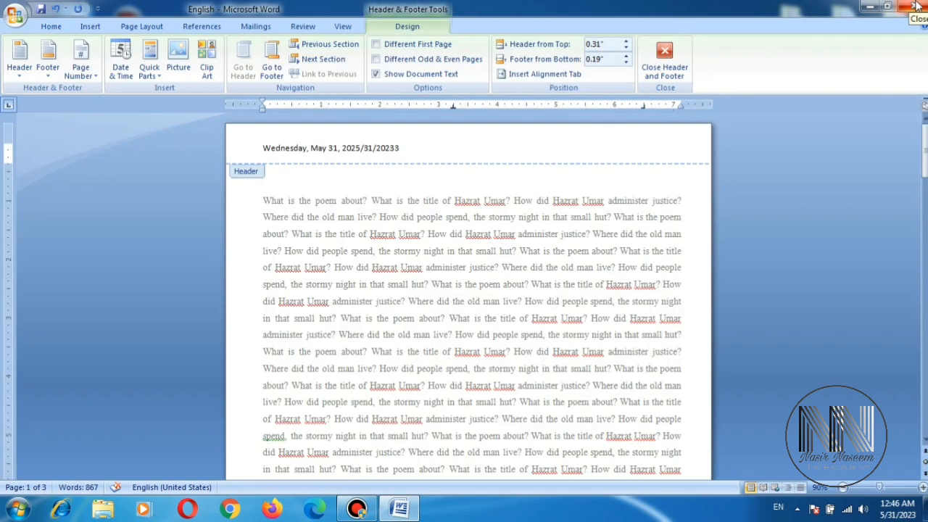
Close the English document so Word asks whether to save changes
left_click(915, 7)
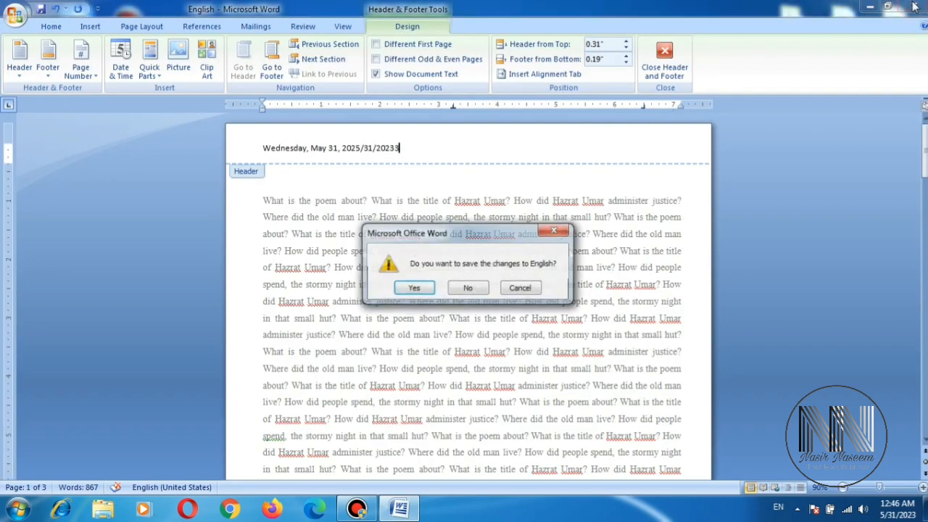